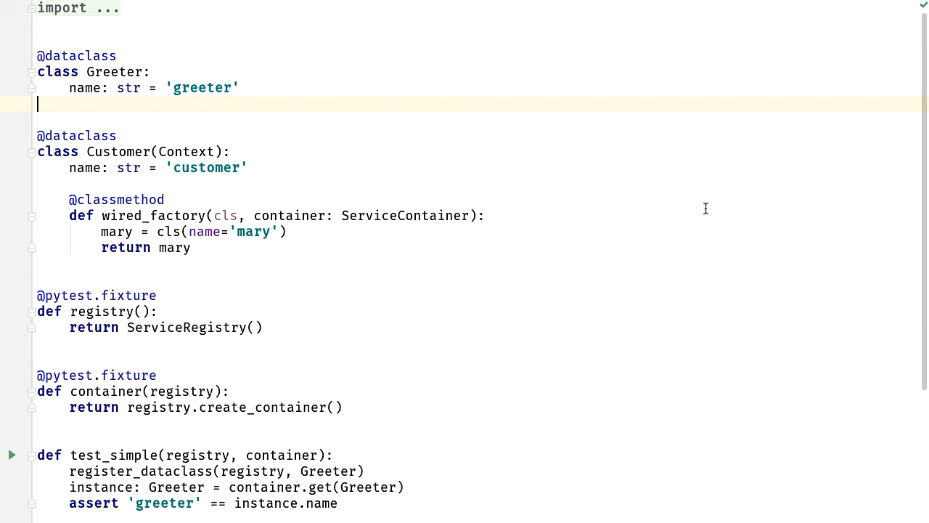
Step: Open the Find Action popup over the pytest file with Greeter and Customer dataclasses
key(shift+ctrl+a)
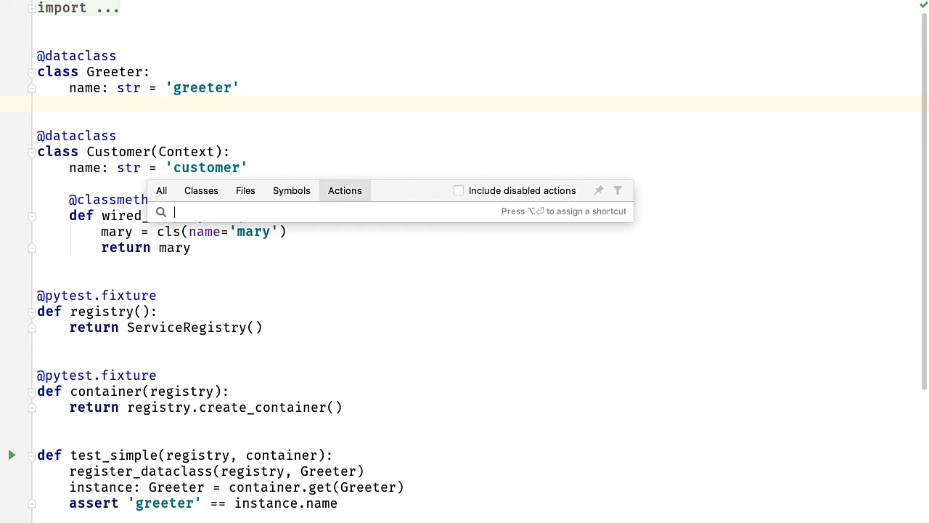
text(f)
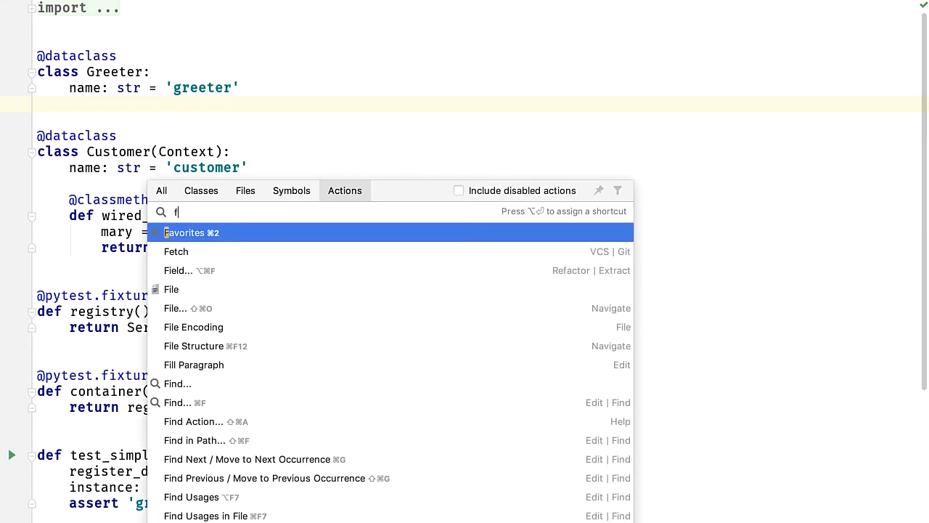
text(i pat)
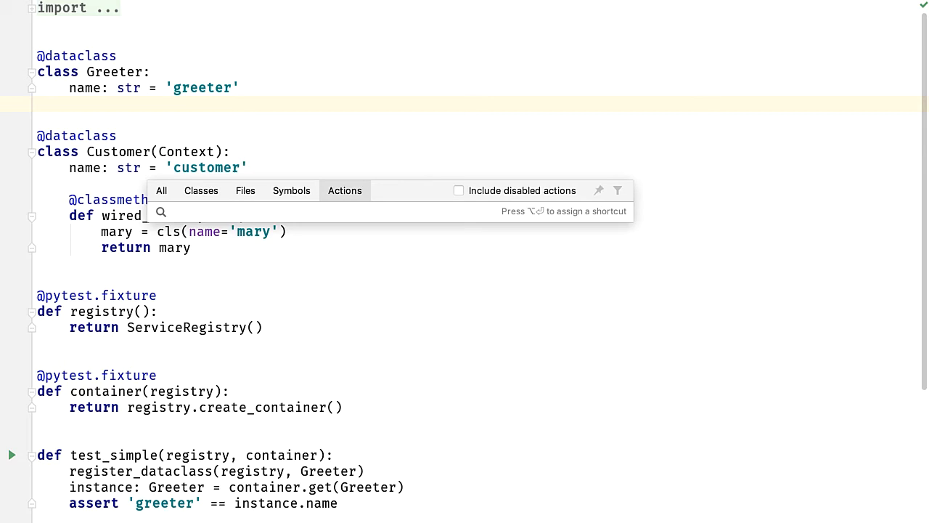
Step: Search 'wi pl no' then 'wi pl top' to show Tabs Placement None on, Top off
text(wi)
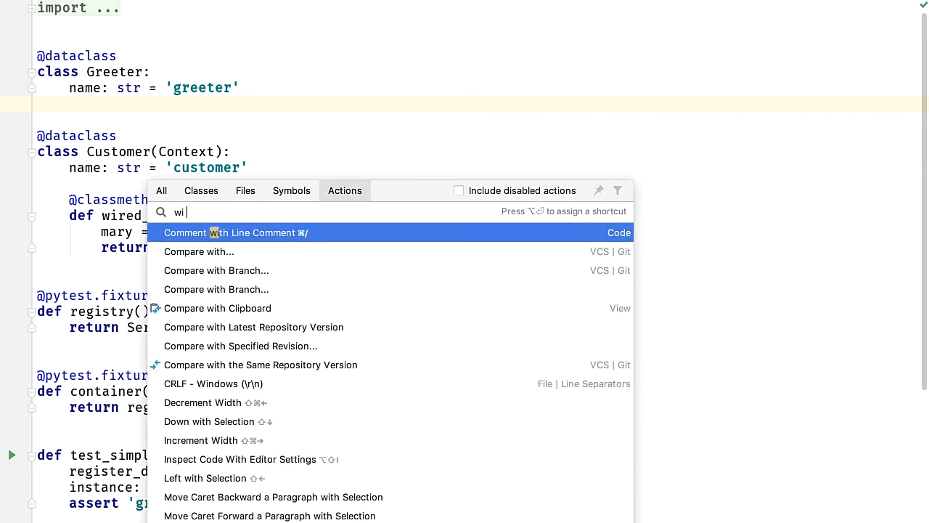
text(pl no)
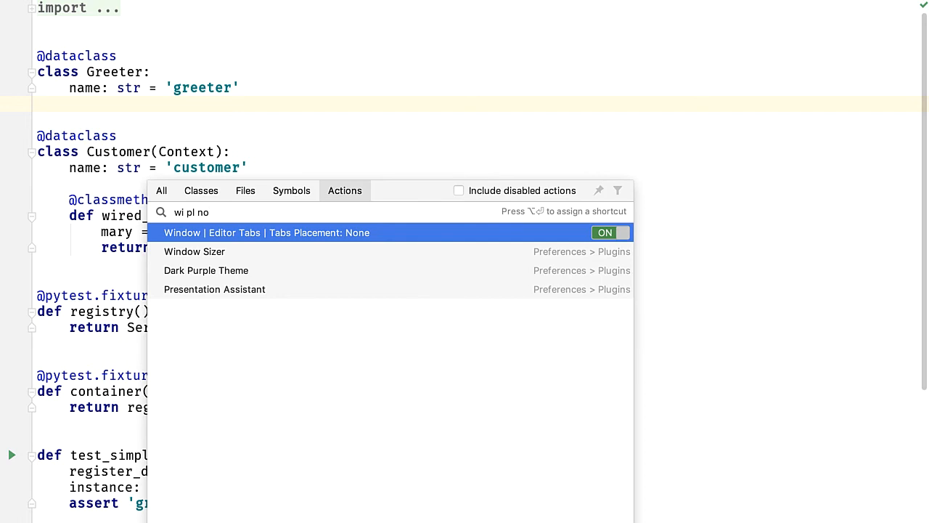
text(top)
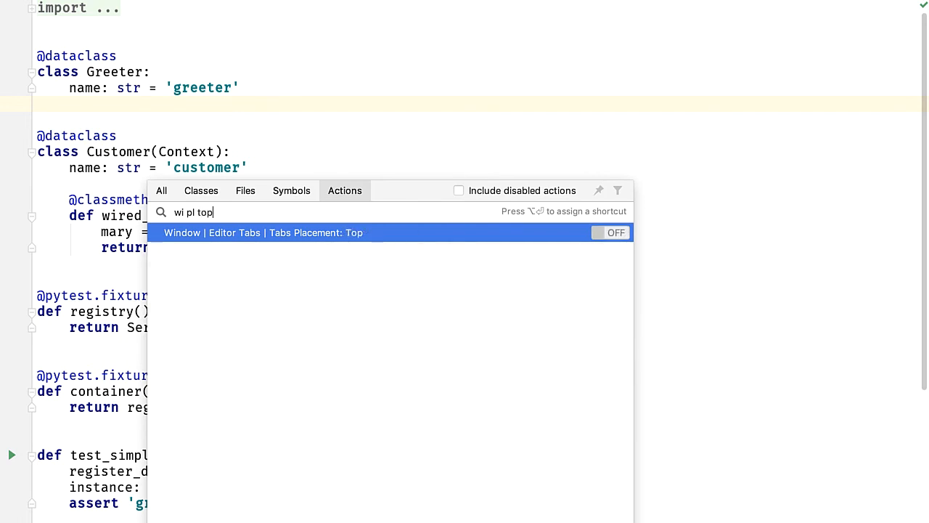